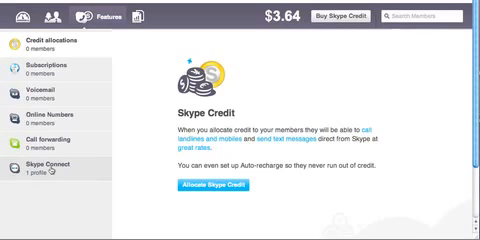
# Show the Skype Connect section and scroll to the SIPUC500 SIP profile
pyautogui.click(44, 195)
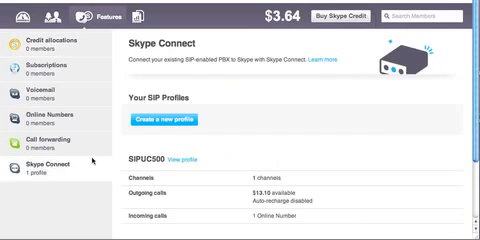
pyautogui.scroll(-3)
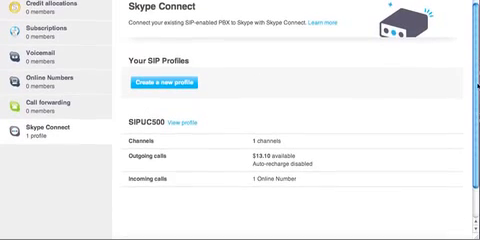
pyautogui.scroll(-3)
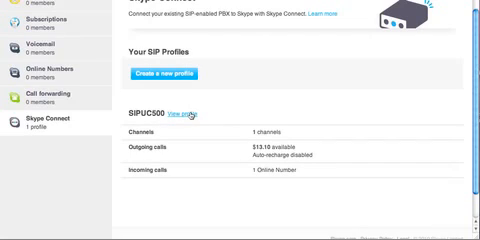
# Display SIPUC500's authentication details: SIP user, password, Skype Connect address and port
pyautogui.click(182, 114)
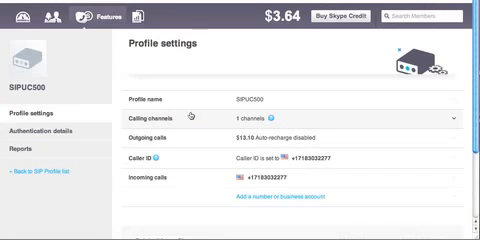
pyautogui.scroll(-3)
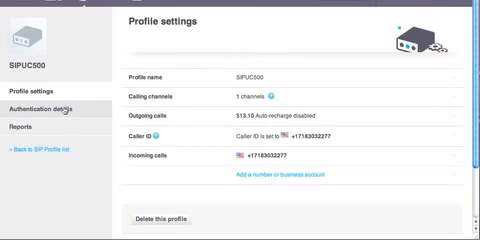
pyautogui.click(52, 109)
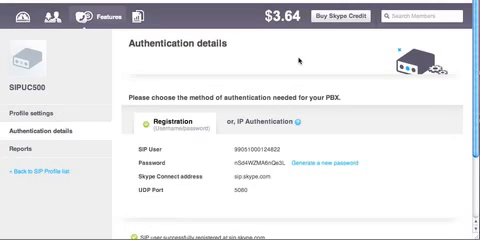